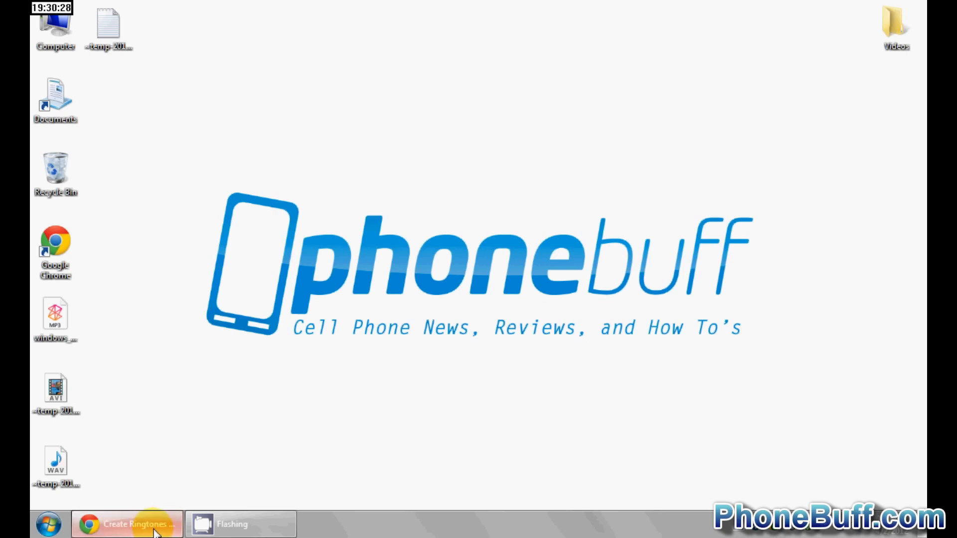
# - Restore the Chrome page listing Microsoft's ringtone file requirements (MP3/WMA, under 40 s, under 1 MB, no DRM)
pyautogui.click(130, 524)
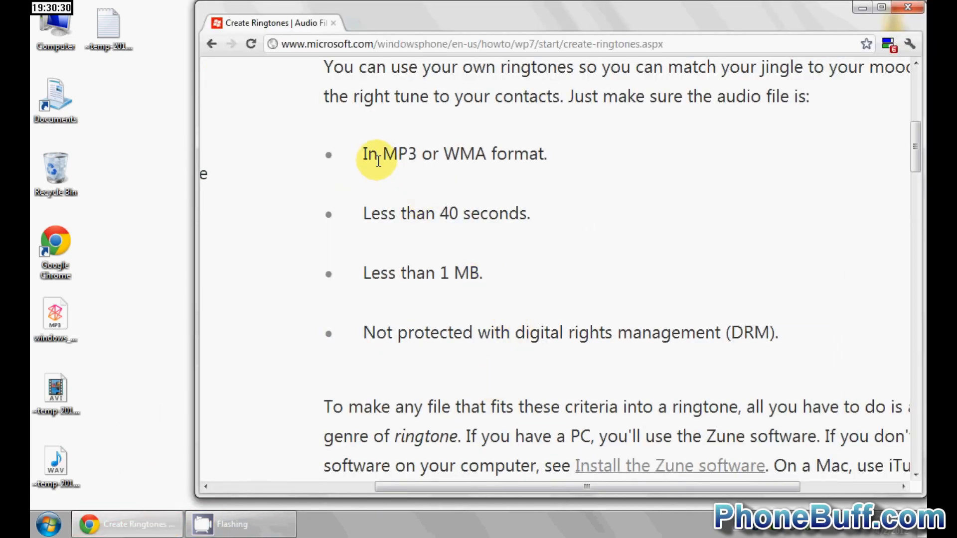
pyautogui.moveTo(368, 160)
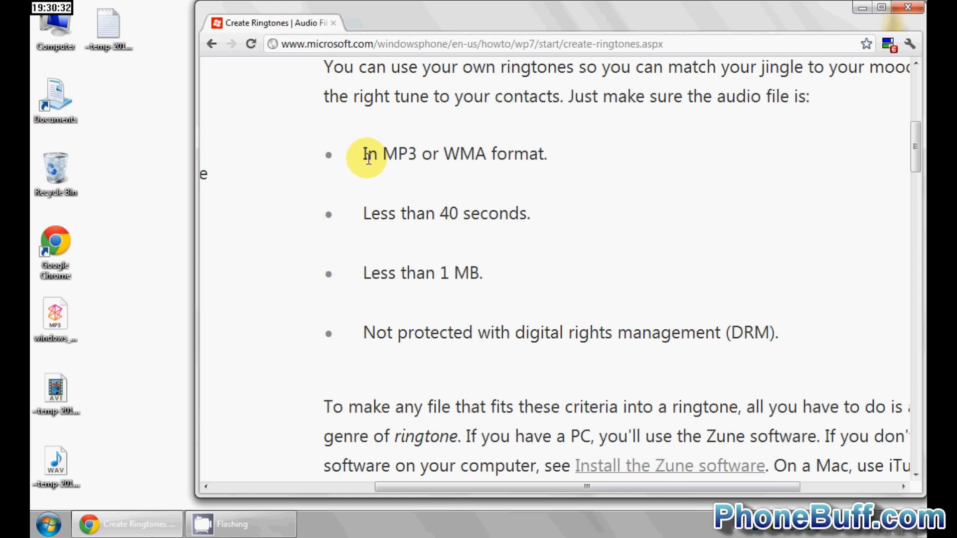
pyautogui.moveTo(381, 155)
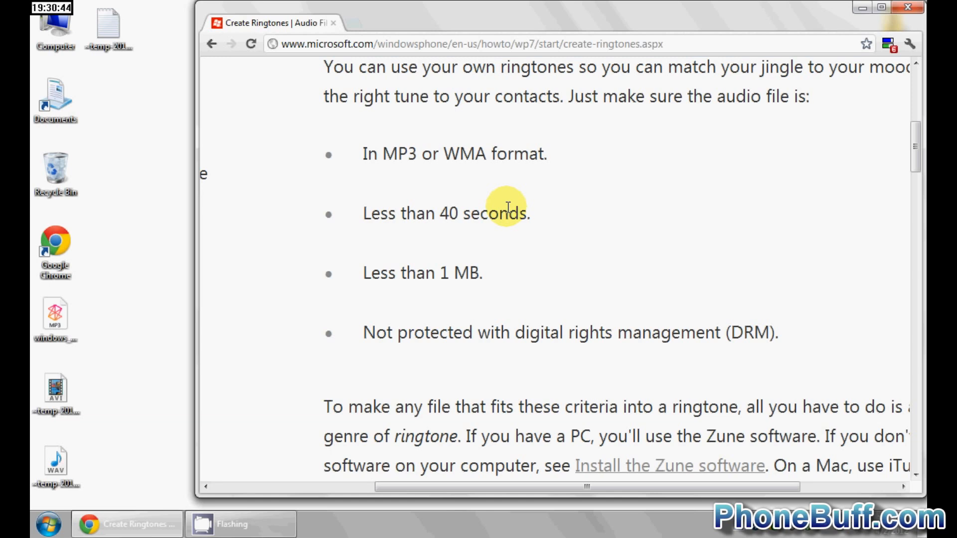
pyautogui.moveTo(373, 272)
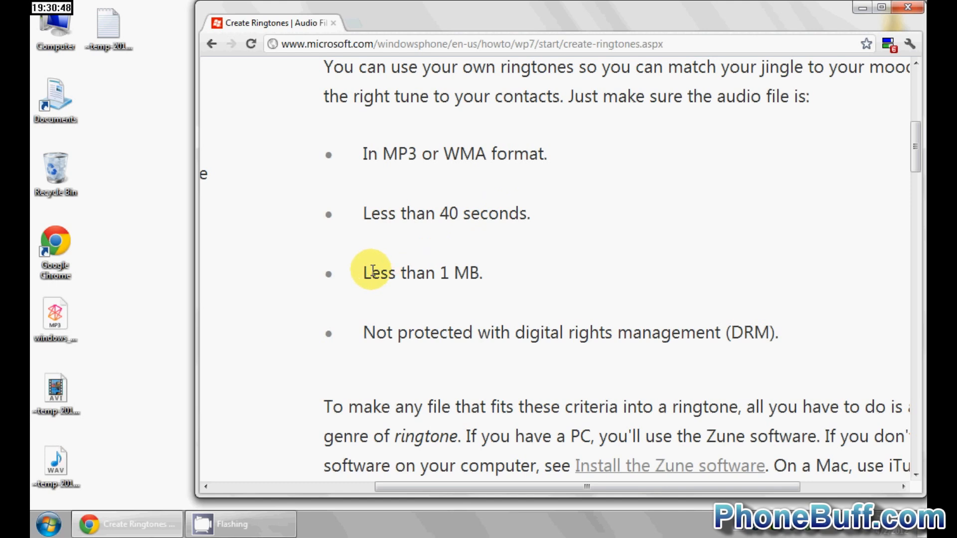
pyautogui.moveTo(451, 273)
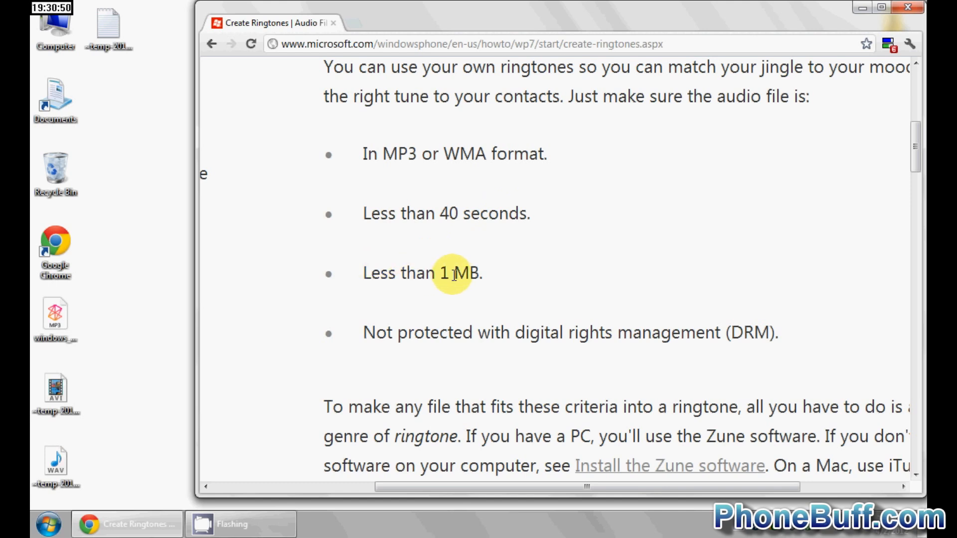
pyautogui.moveTo(456, 213)
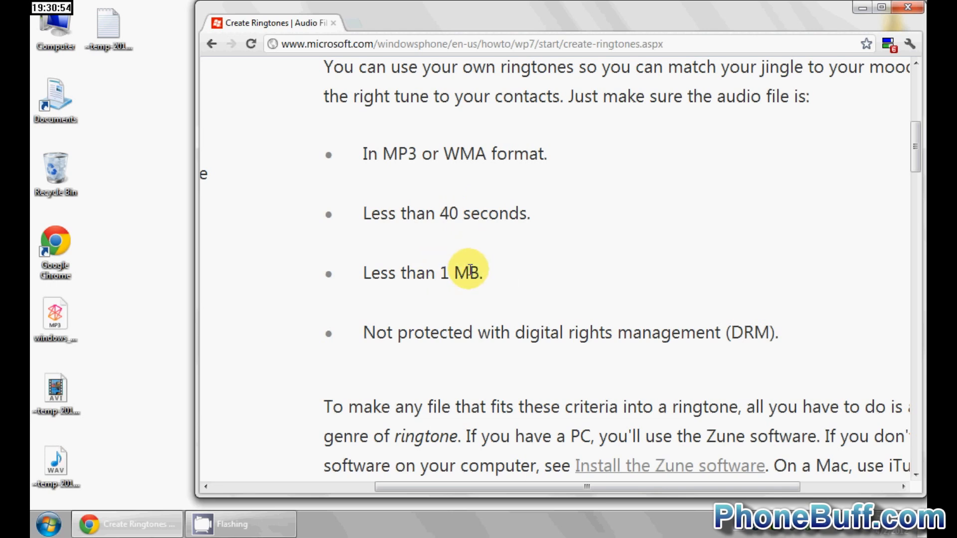
pyautogui.moveTo(424, 277)
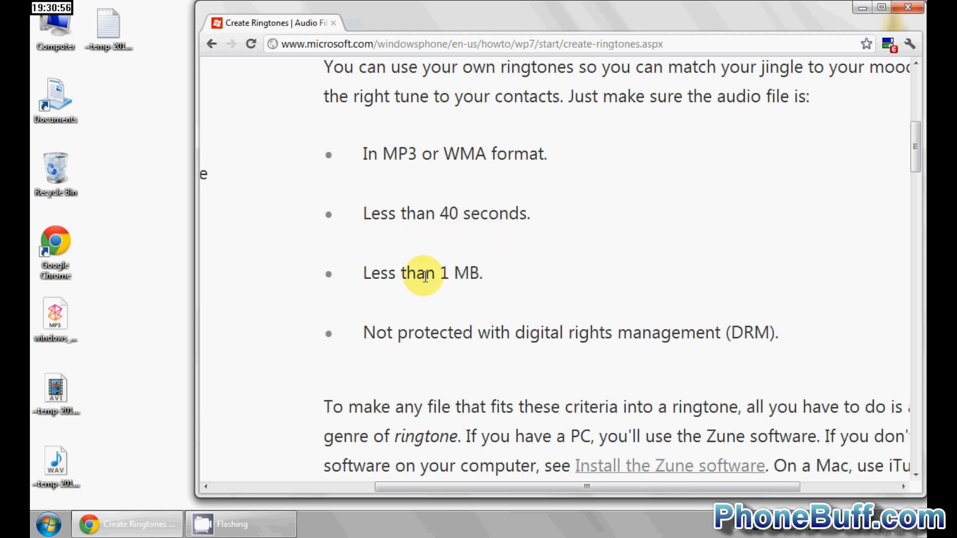
pyautogui.moveTo(379, 332)
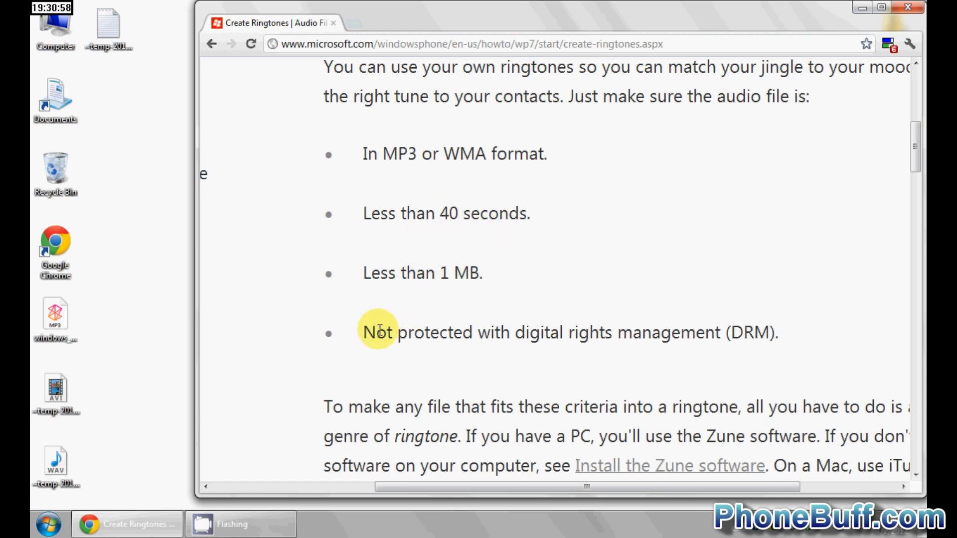
pyautogui.moveTo(693, 293)
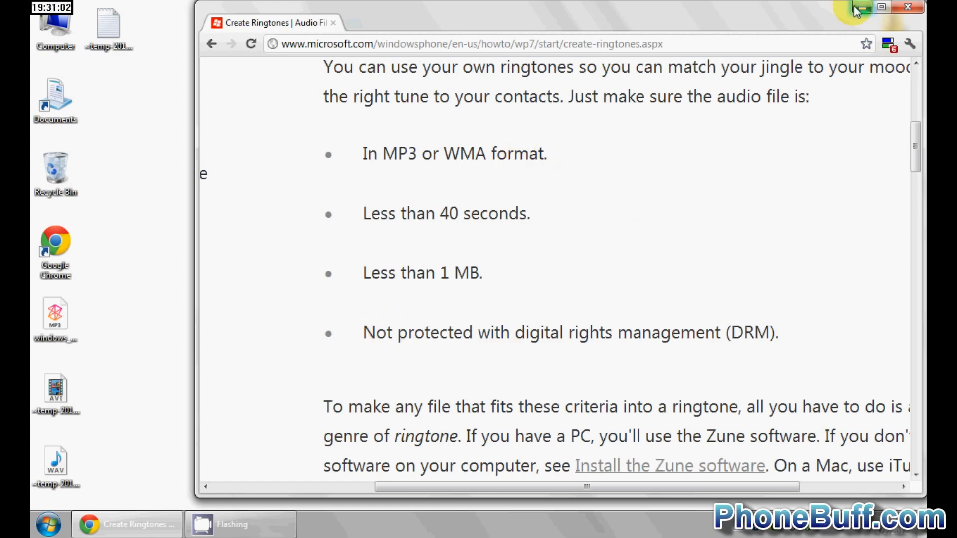
# - Minimize Chrome and launch Zune from a Start menu search for 'zune'
pyautogui.click(46, 522)
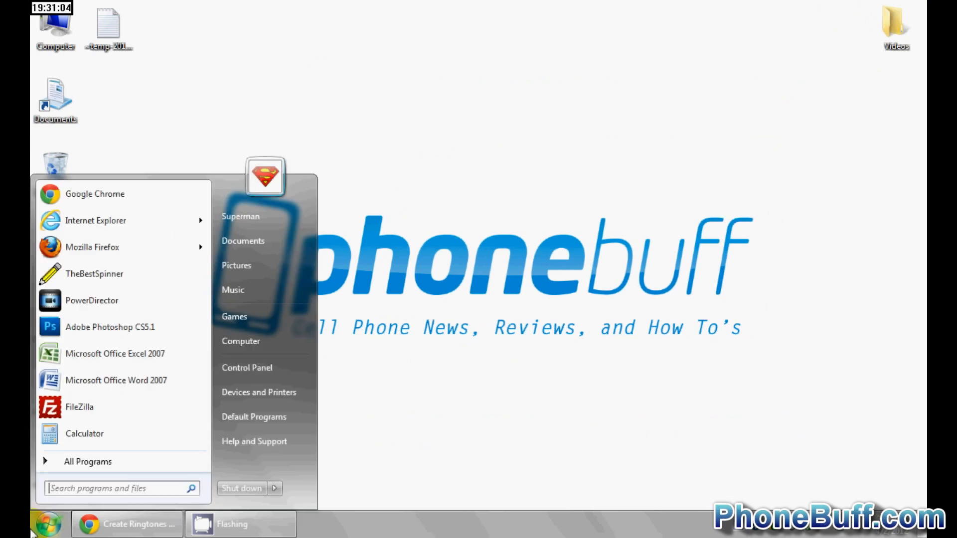
pyautogui.write('zune')
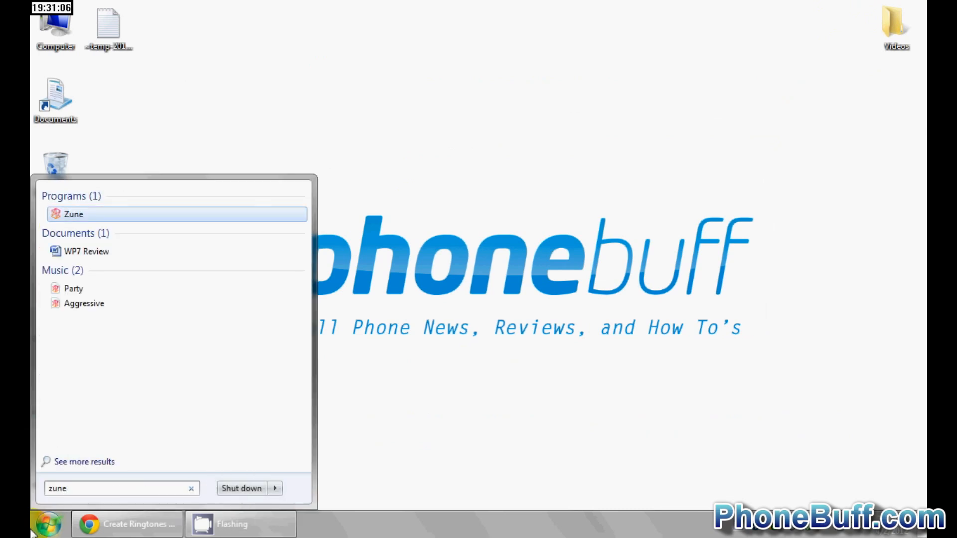
pyautogui.moveTo(92, 217)
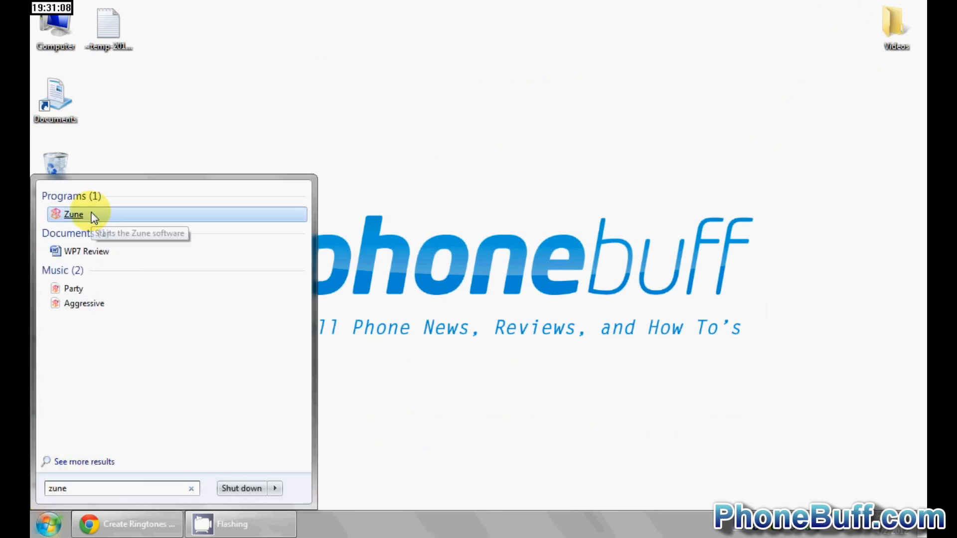
pyautogui.click(73, 214)
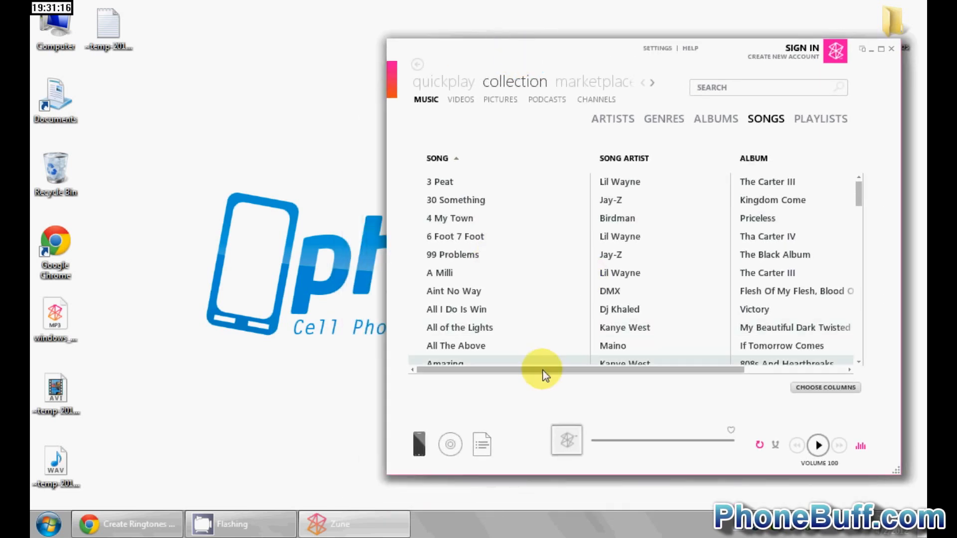
pyautogui.moveTo(162, 311)
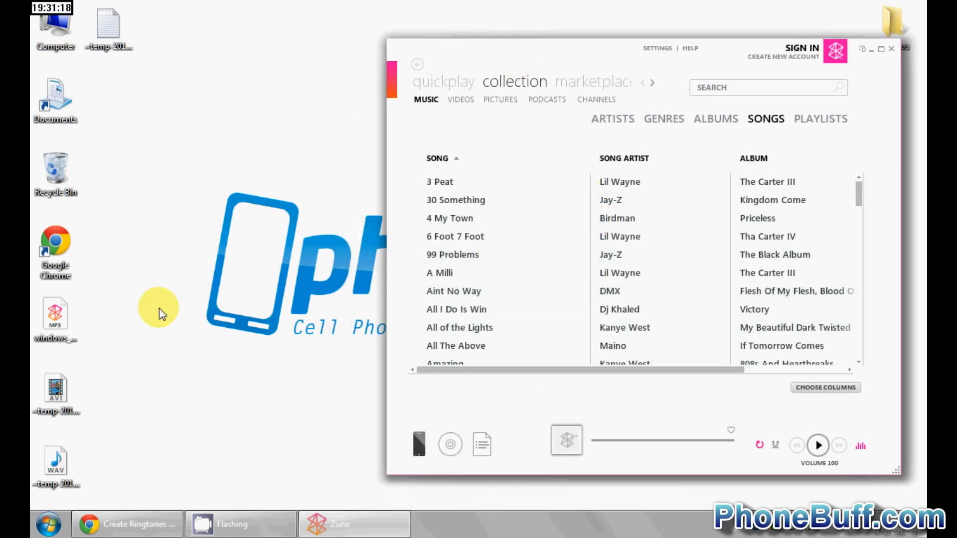
# - Maximize the Zune window so the song collection fills the screen
pyautogui.click(55, 315)
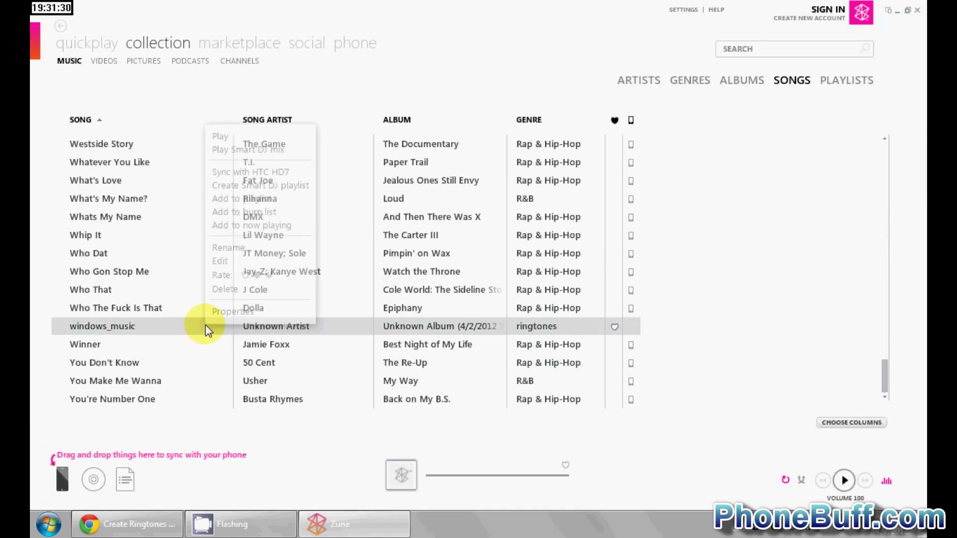
# - Edit the windows_music track's genre to 'ringtone' and confirm
pyautogui.click(220, 261)
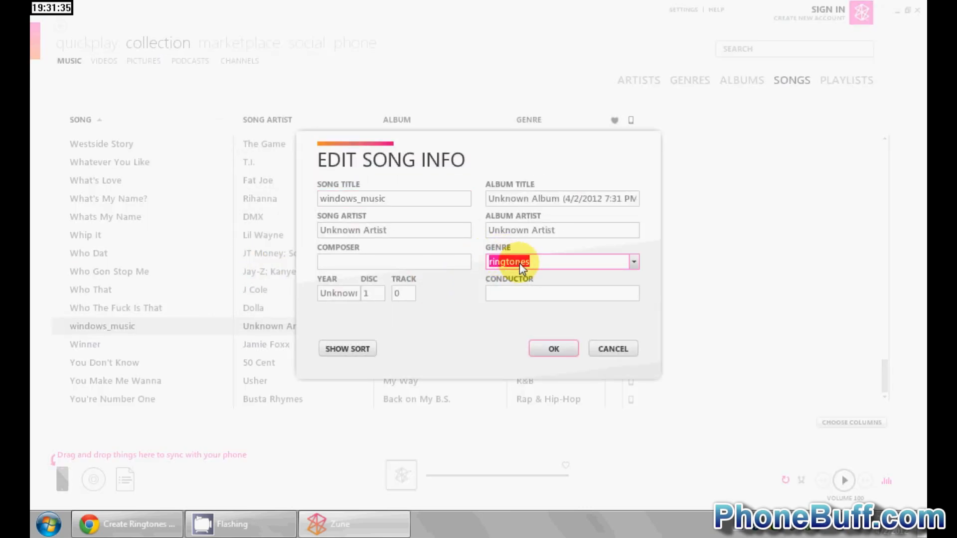
pyautogui.press('Delete')
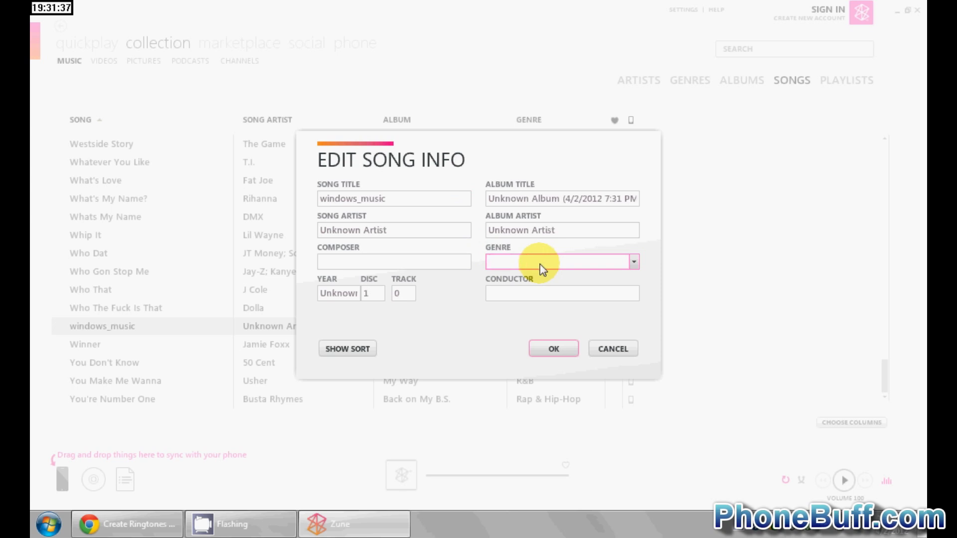
pyautogui.write('ringtone')
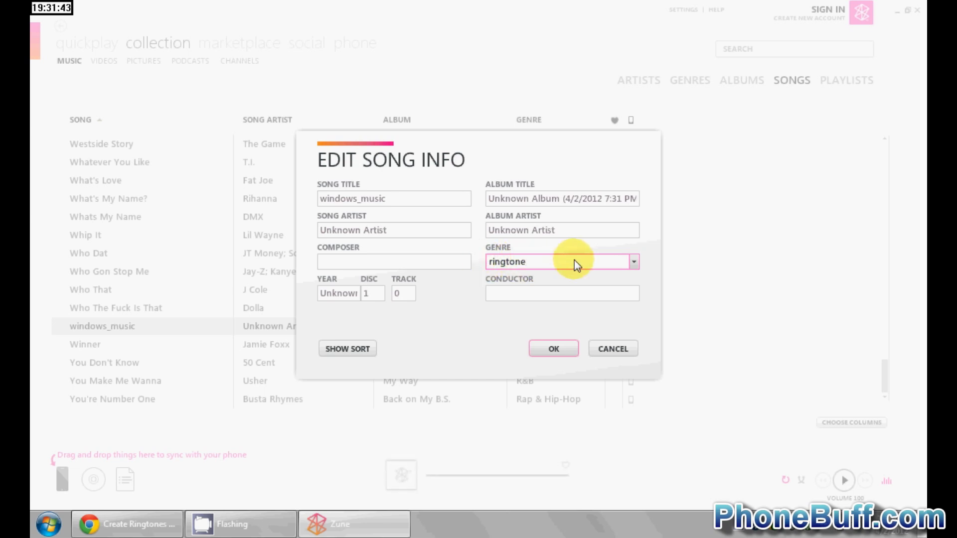
pyautogui.click(553, 349)
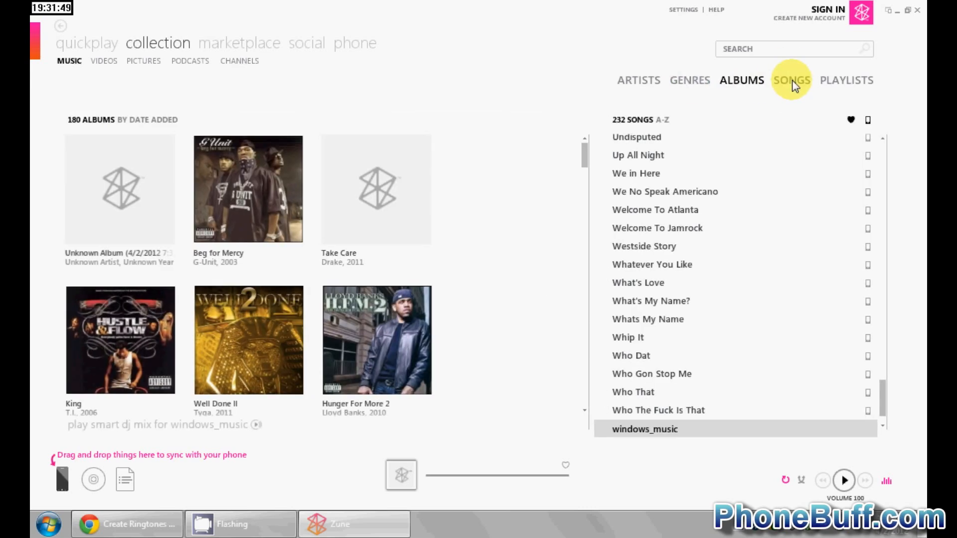
# - Return to the full Songs list showing windows_music with genre Ringtone
pyautogui.click(792, 80)
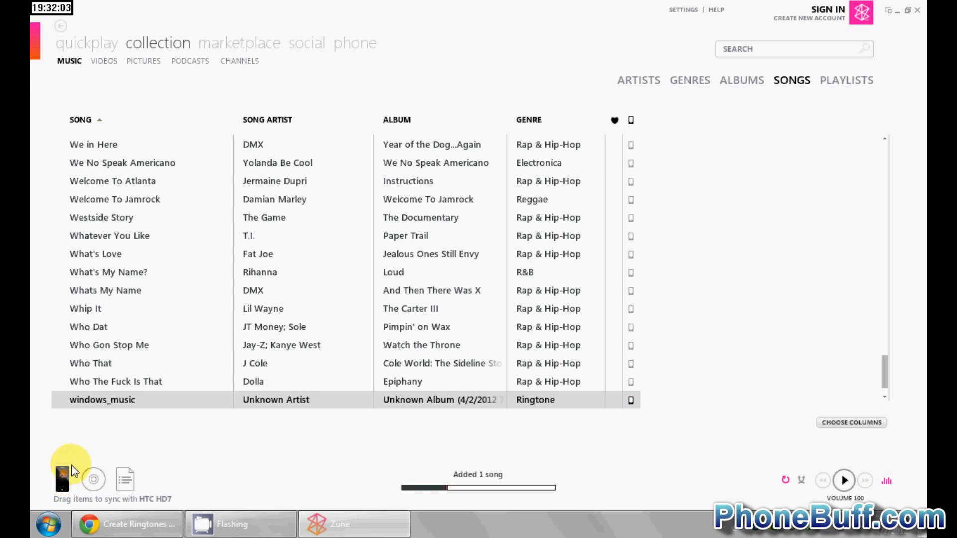
pyautogui.moveTo(689, 341)
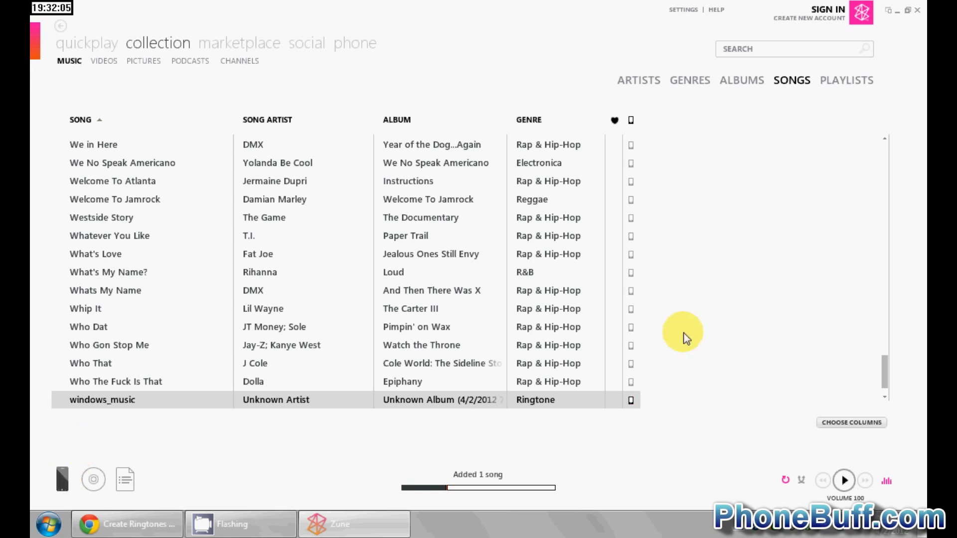
pyautogui.moveTo(860, 375)
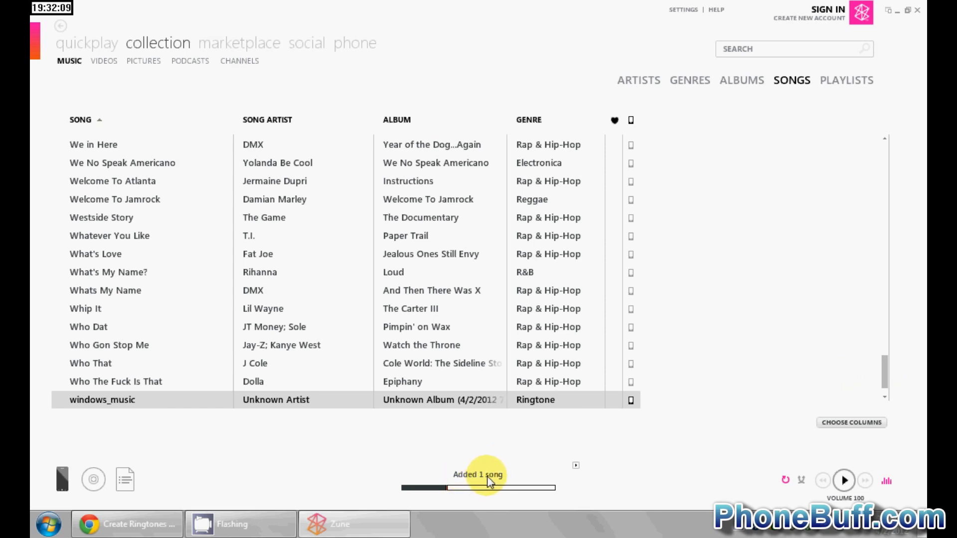
pyautogui.moveTo(821, 229)
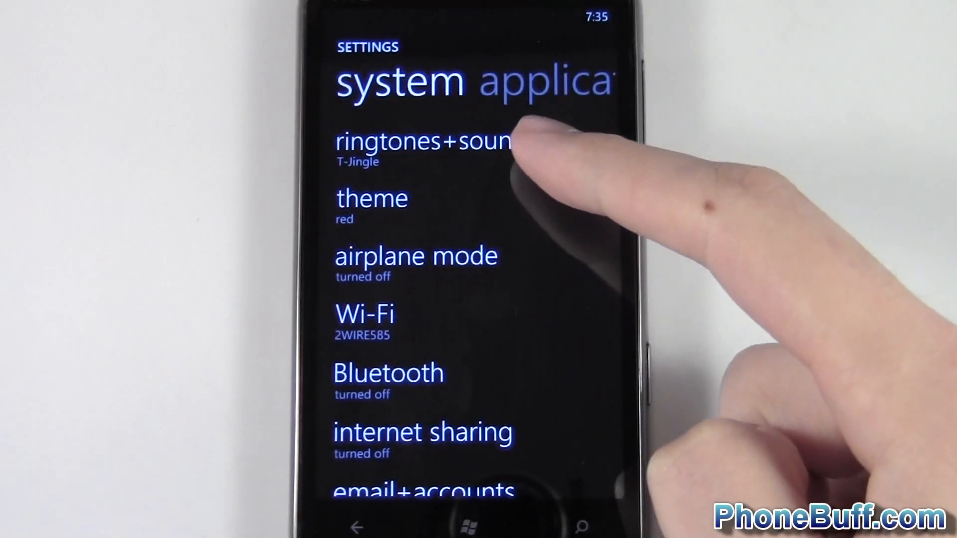
# - In ringtones+sounds, set the custom windows_music clip as the ringtone replacing T-Jingle
pyautogui.click(425, 144)
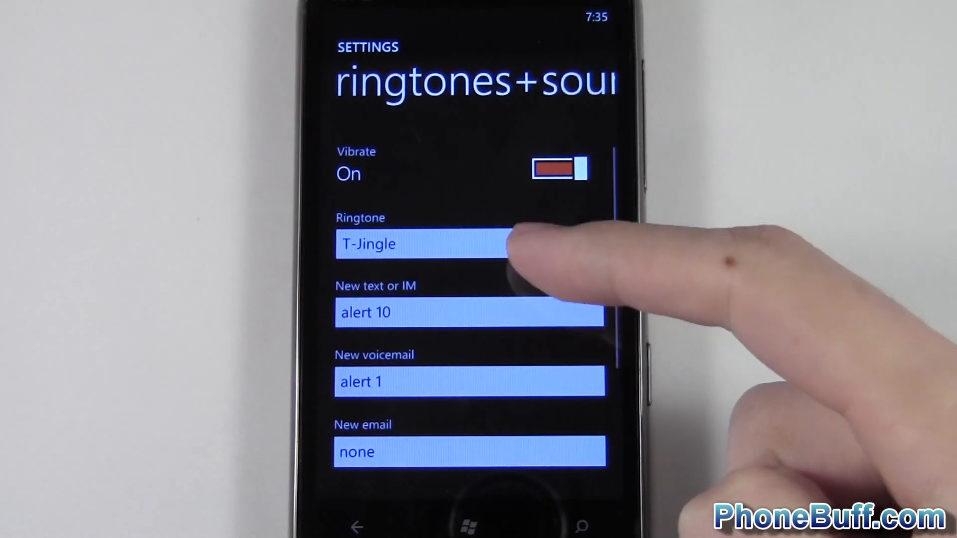
pyautogui.click(426, 244)
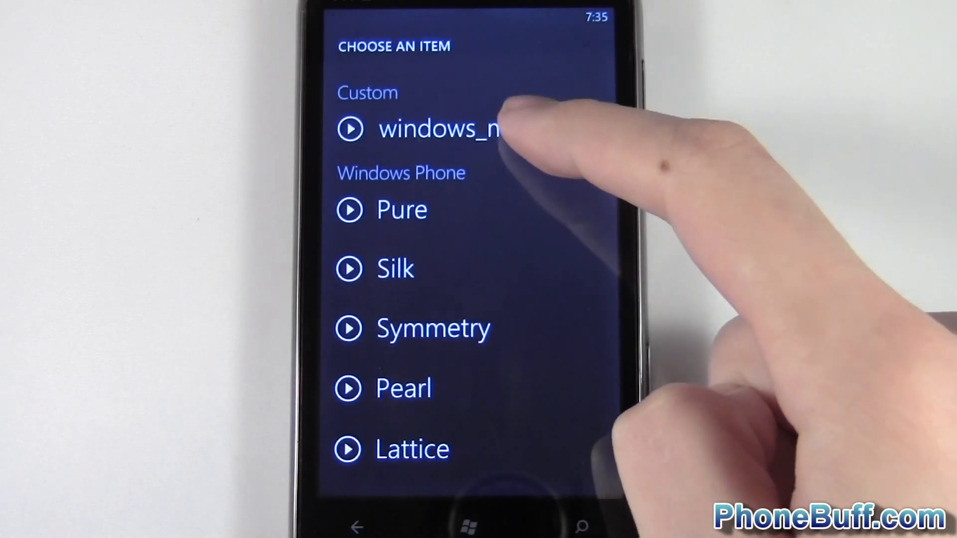
pyautogui.click(439, 128)
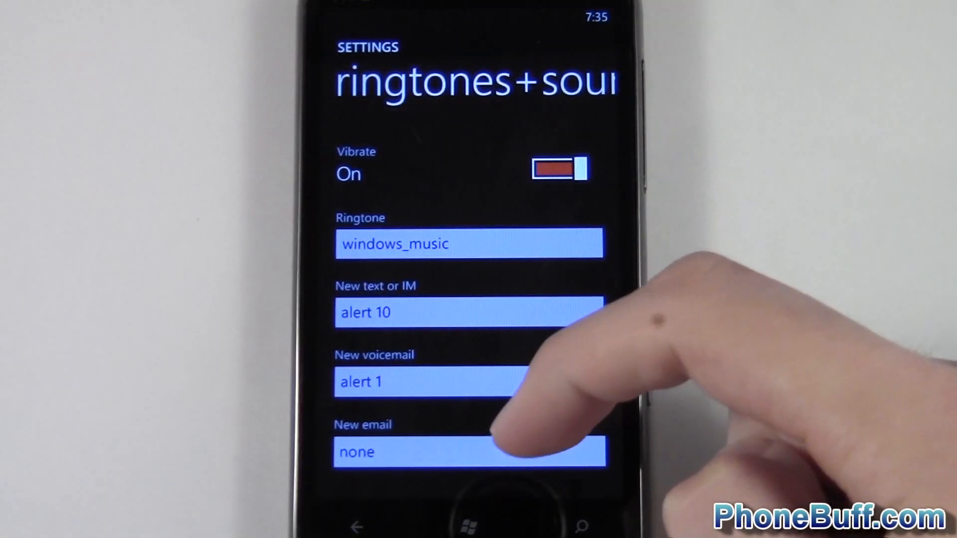